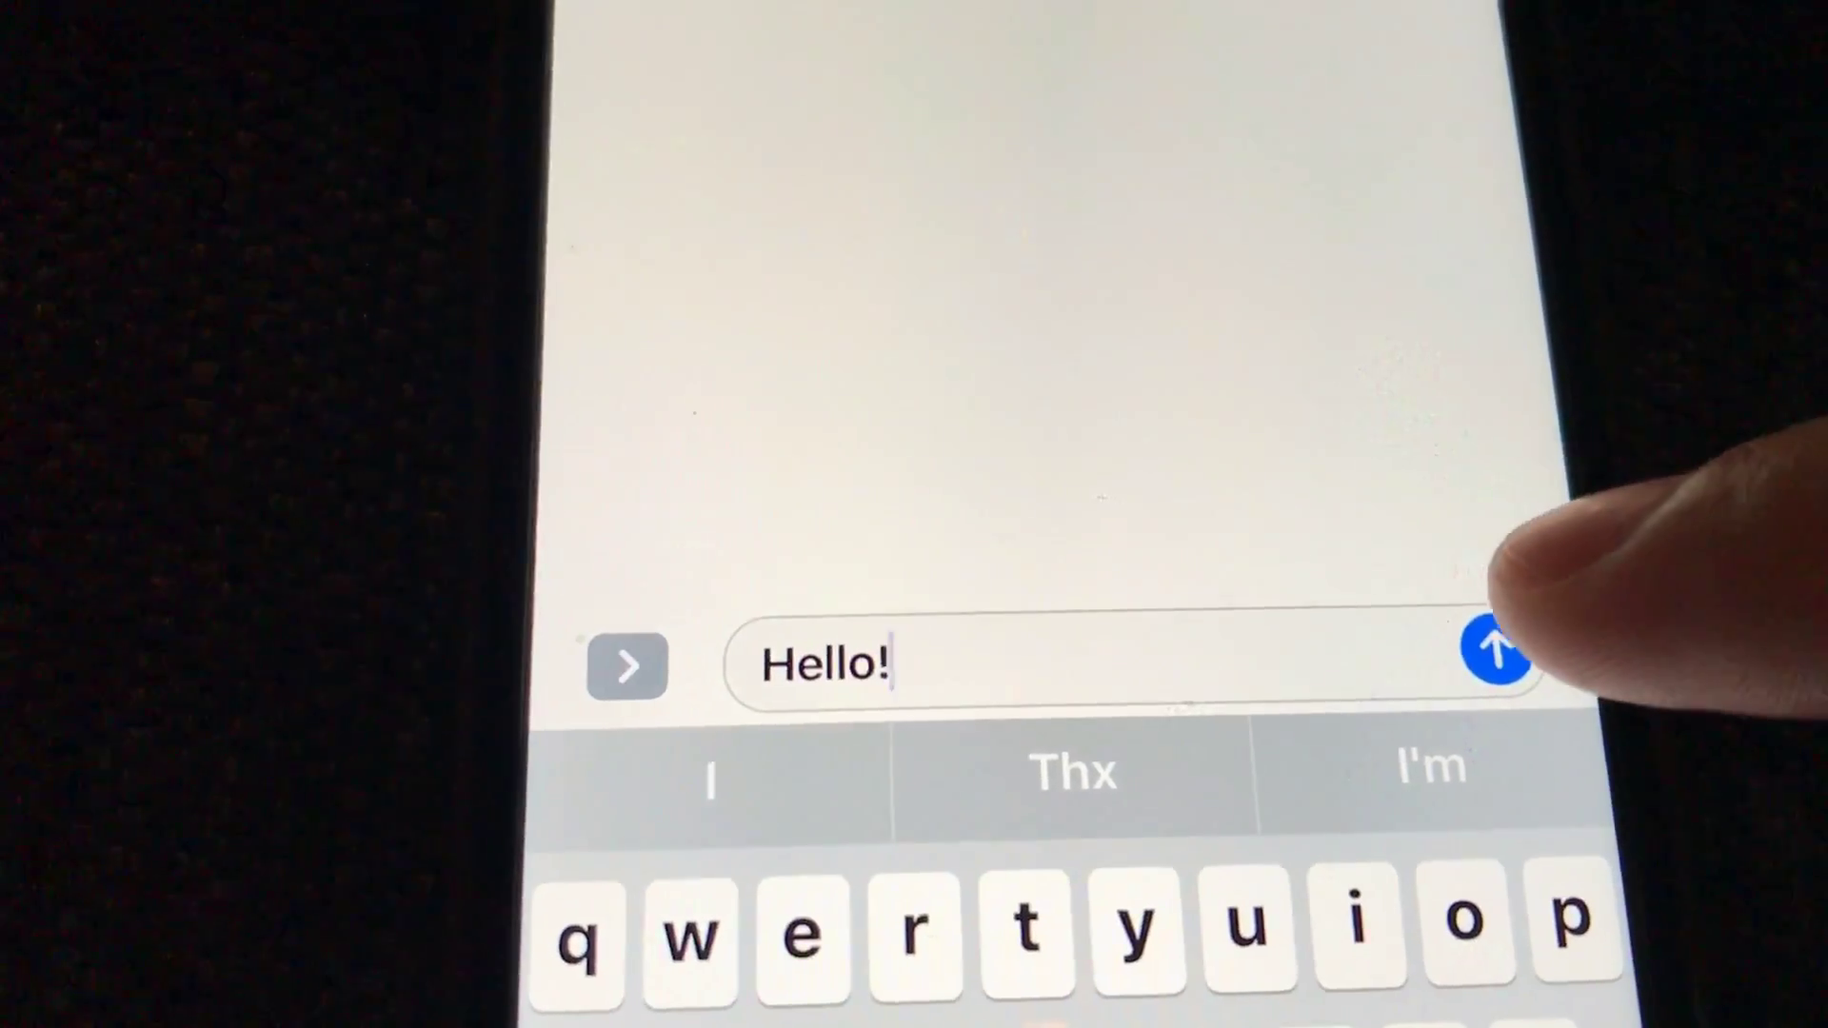
Step: Try the send arrow on the Hello! draft, then go to the phone's Settings app
click(1495, 653)
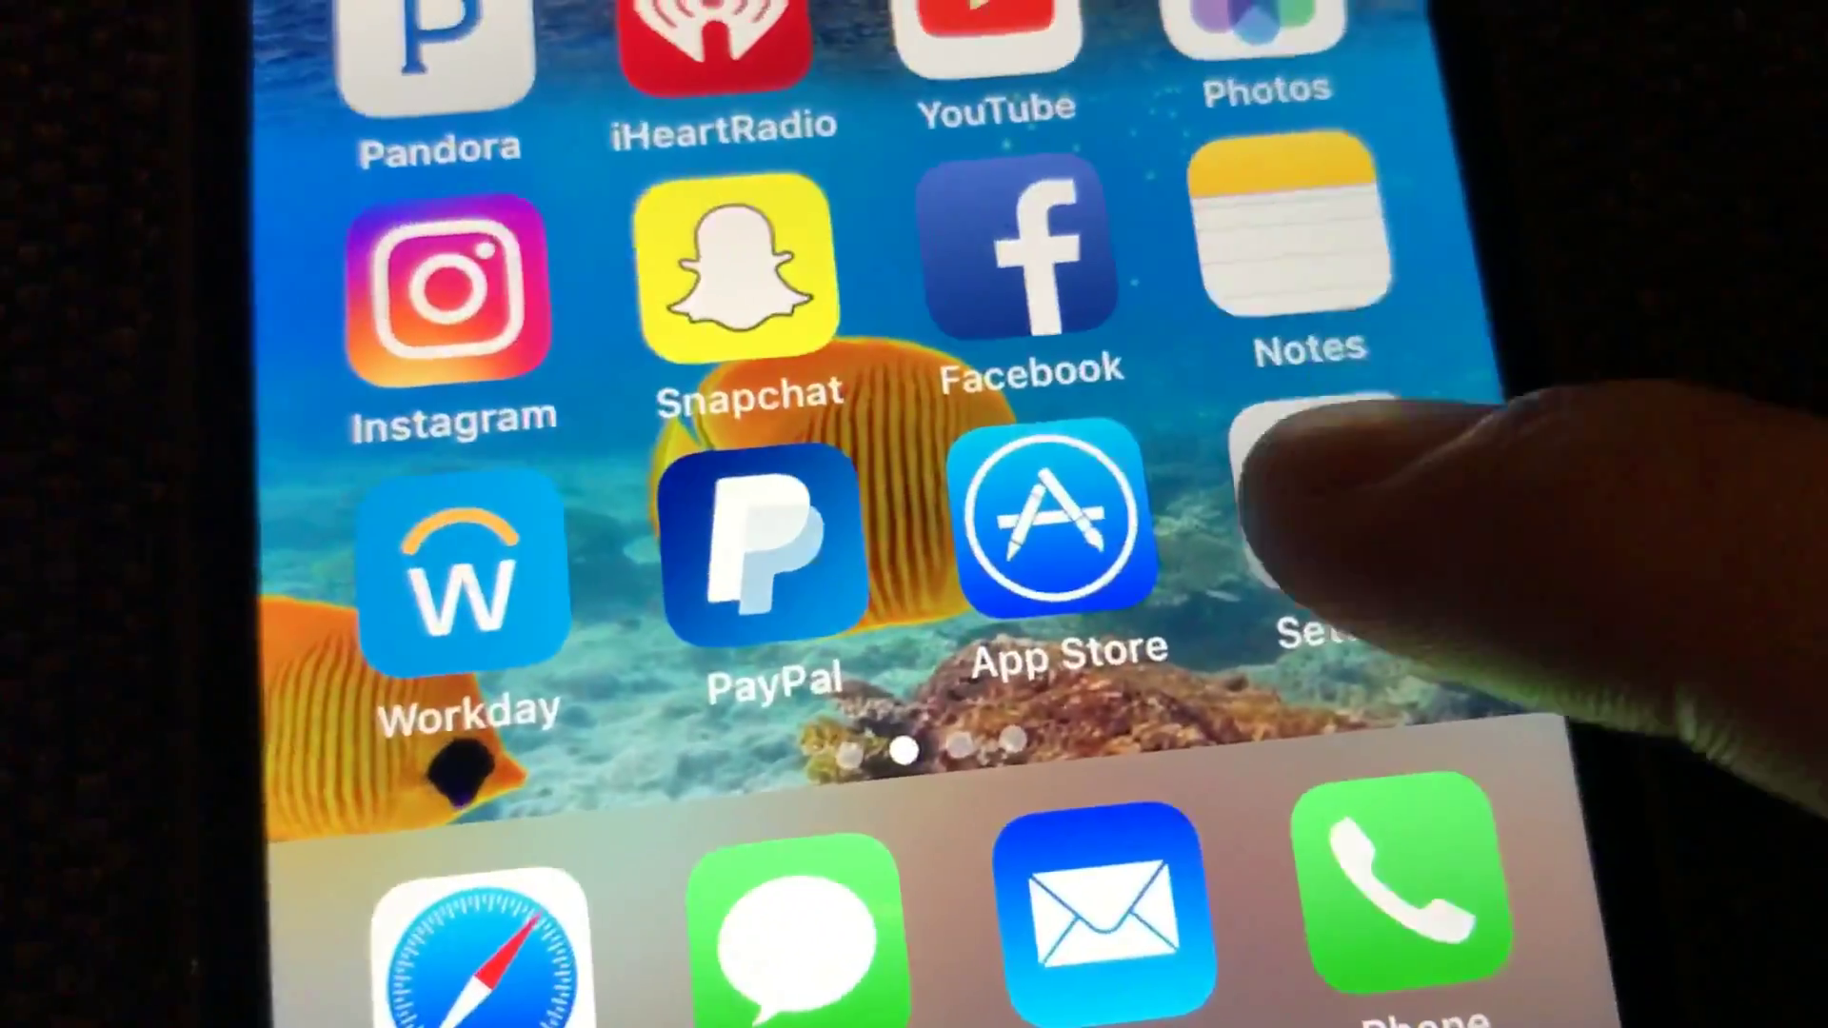
click(1318, 524)
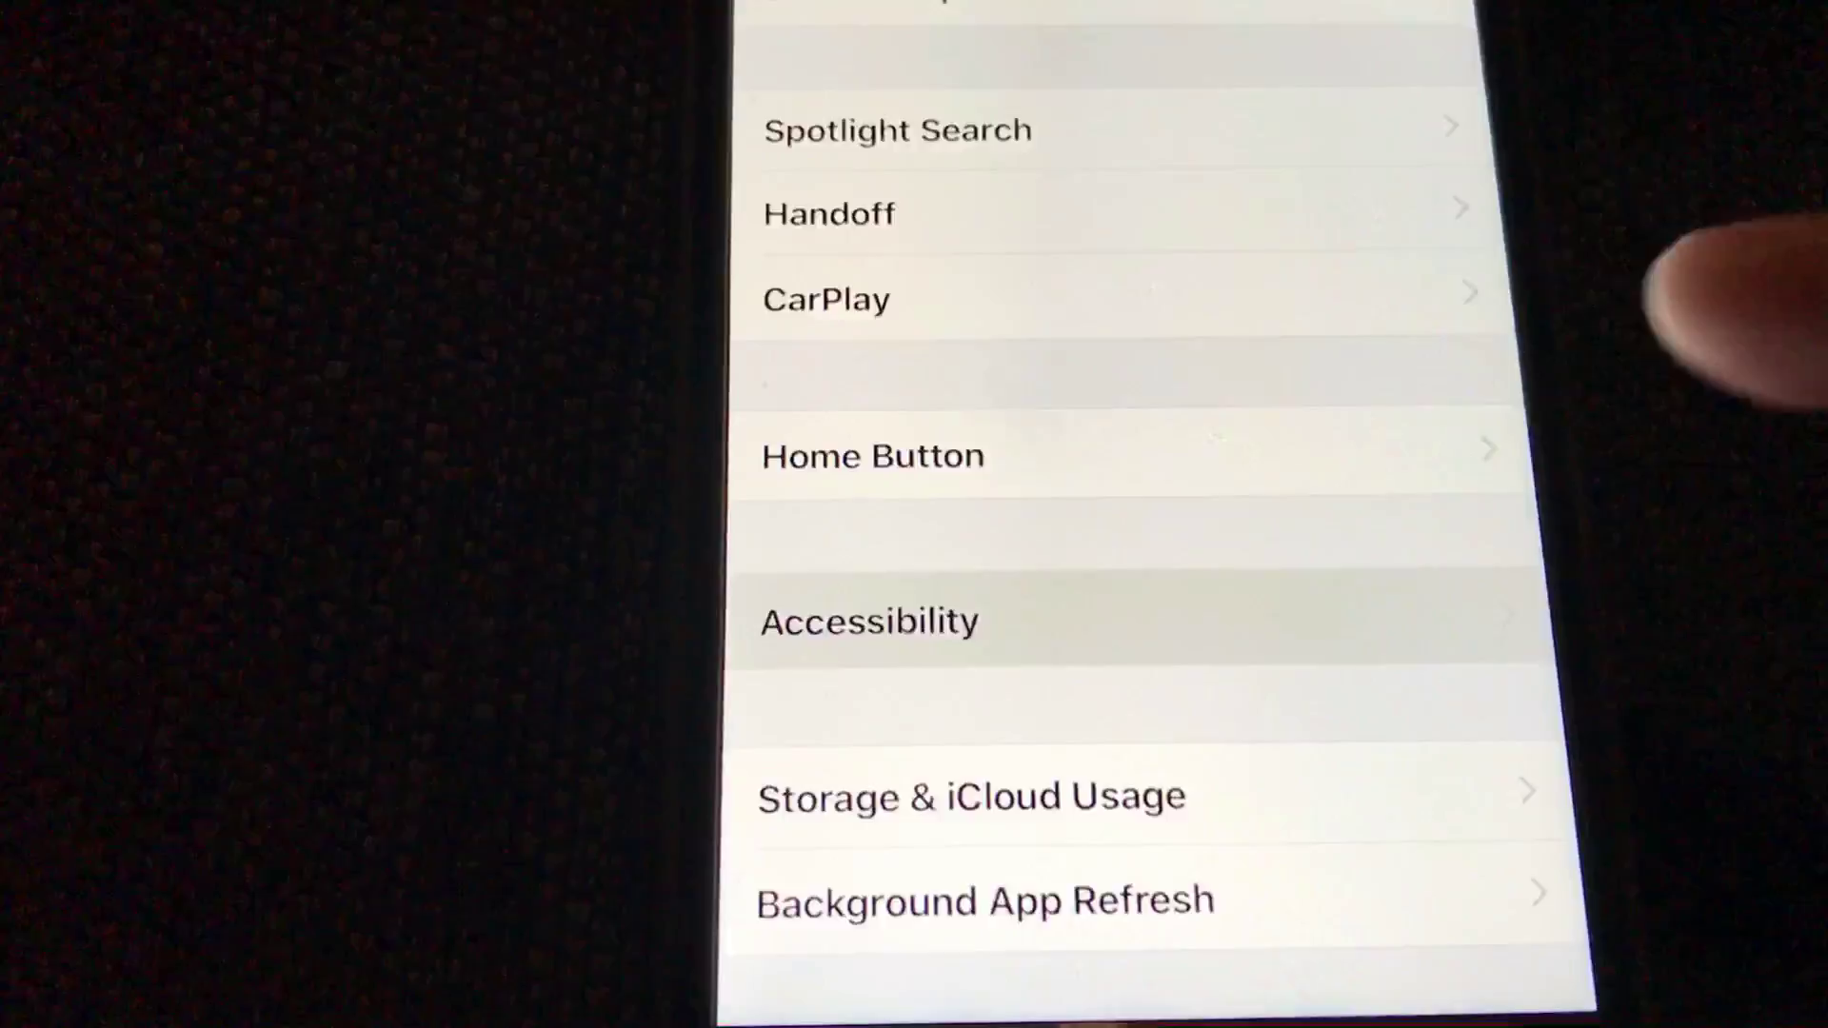
Step: Enter Accessibility to switch off Reduce Motion, then return to the Hello! draft
click(868, 621)
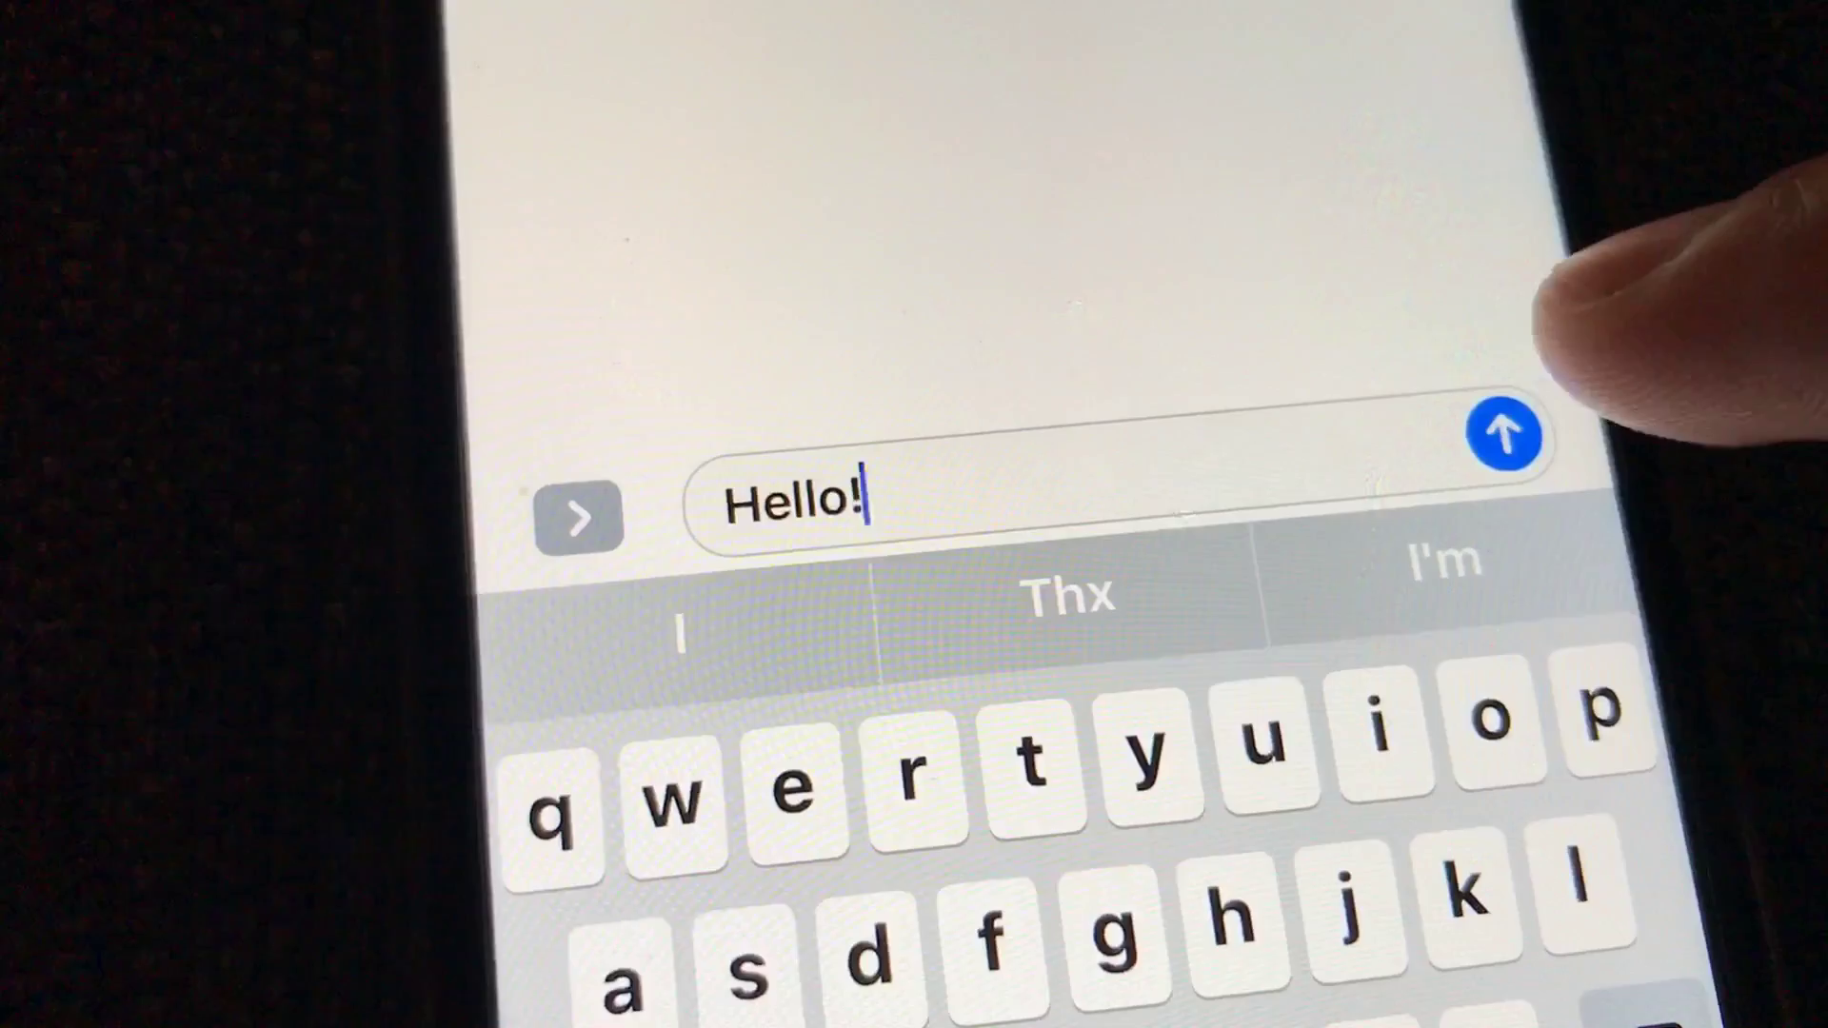
Step: Bring up the send effects for 'Hello!' and choose Invisible Ink
click(1504, 437)
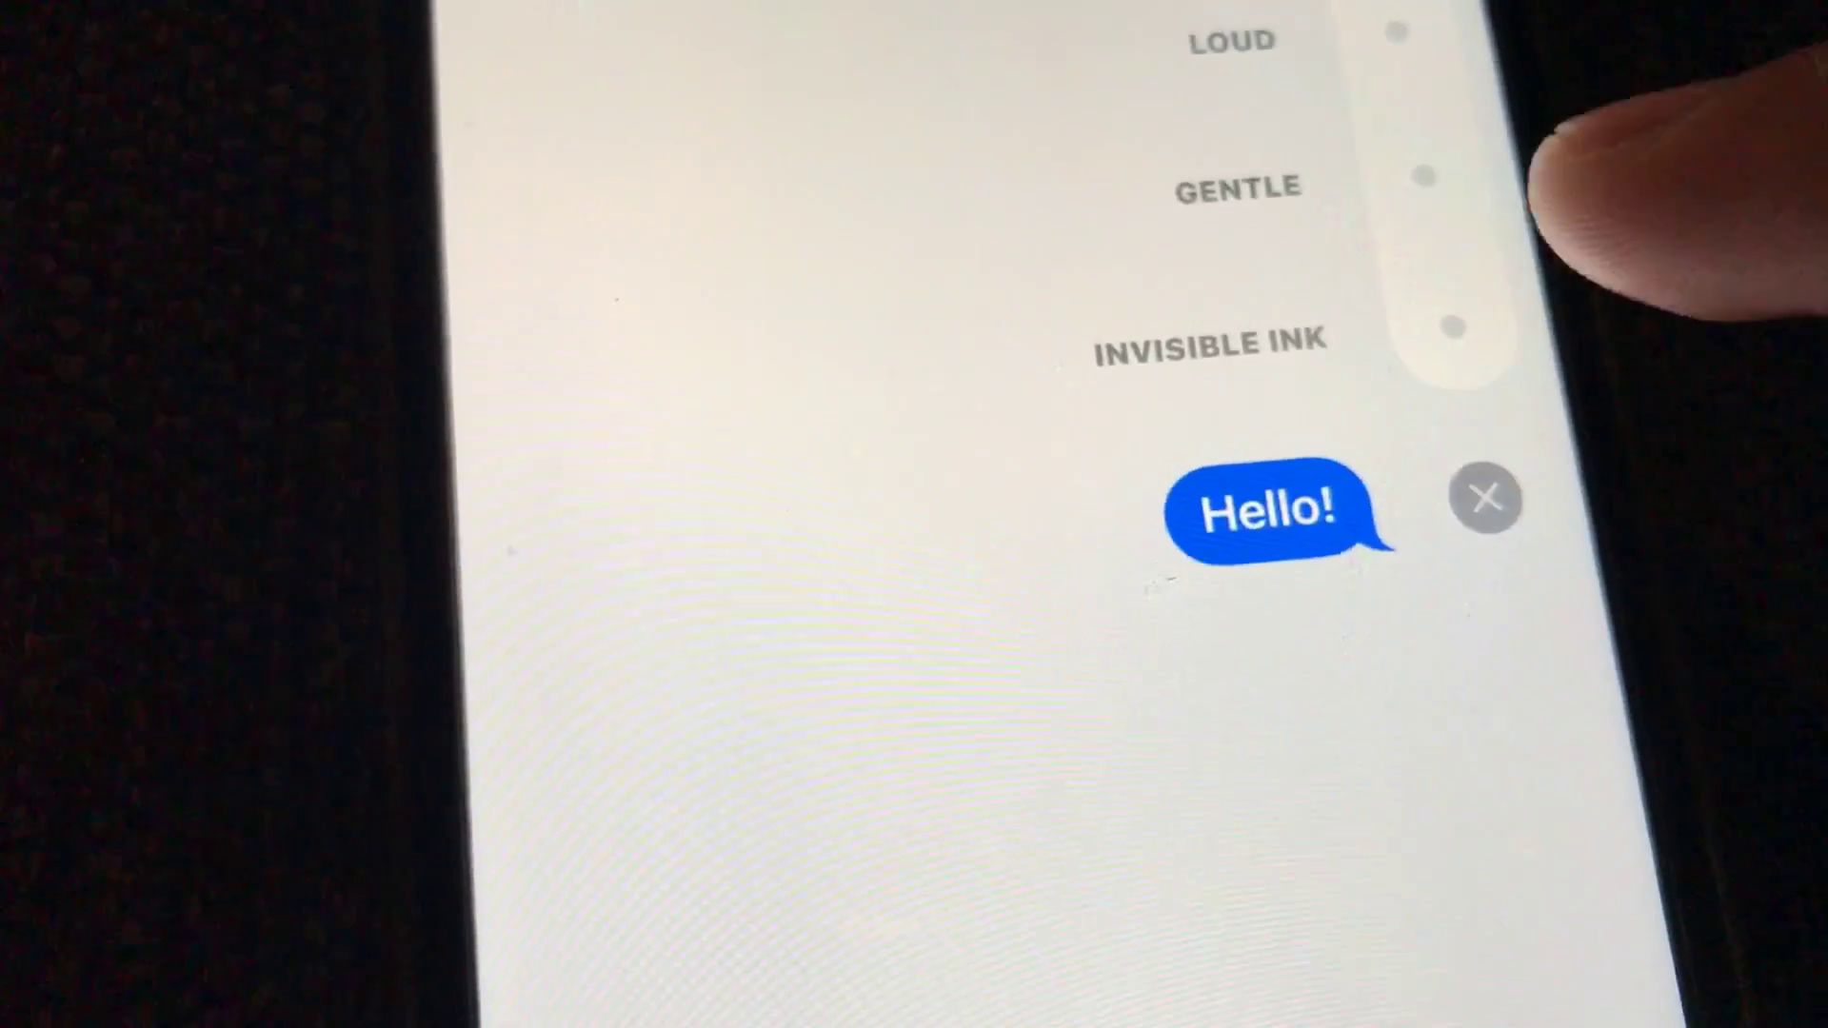
click(1209, 343)
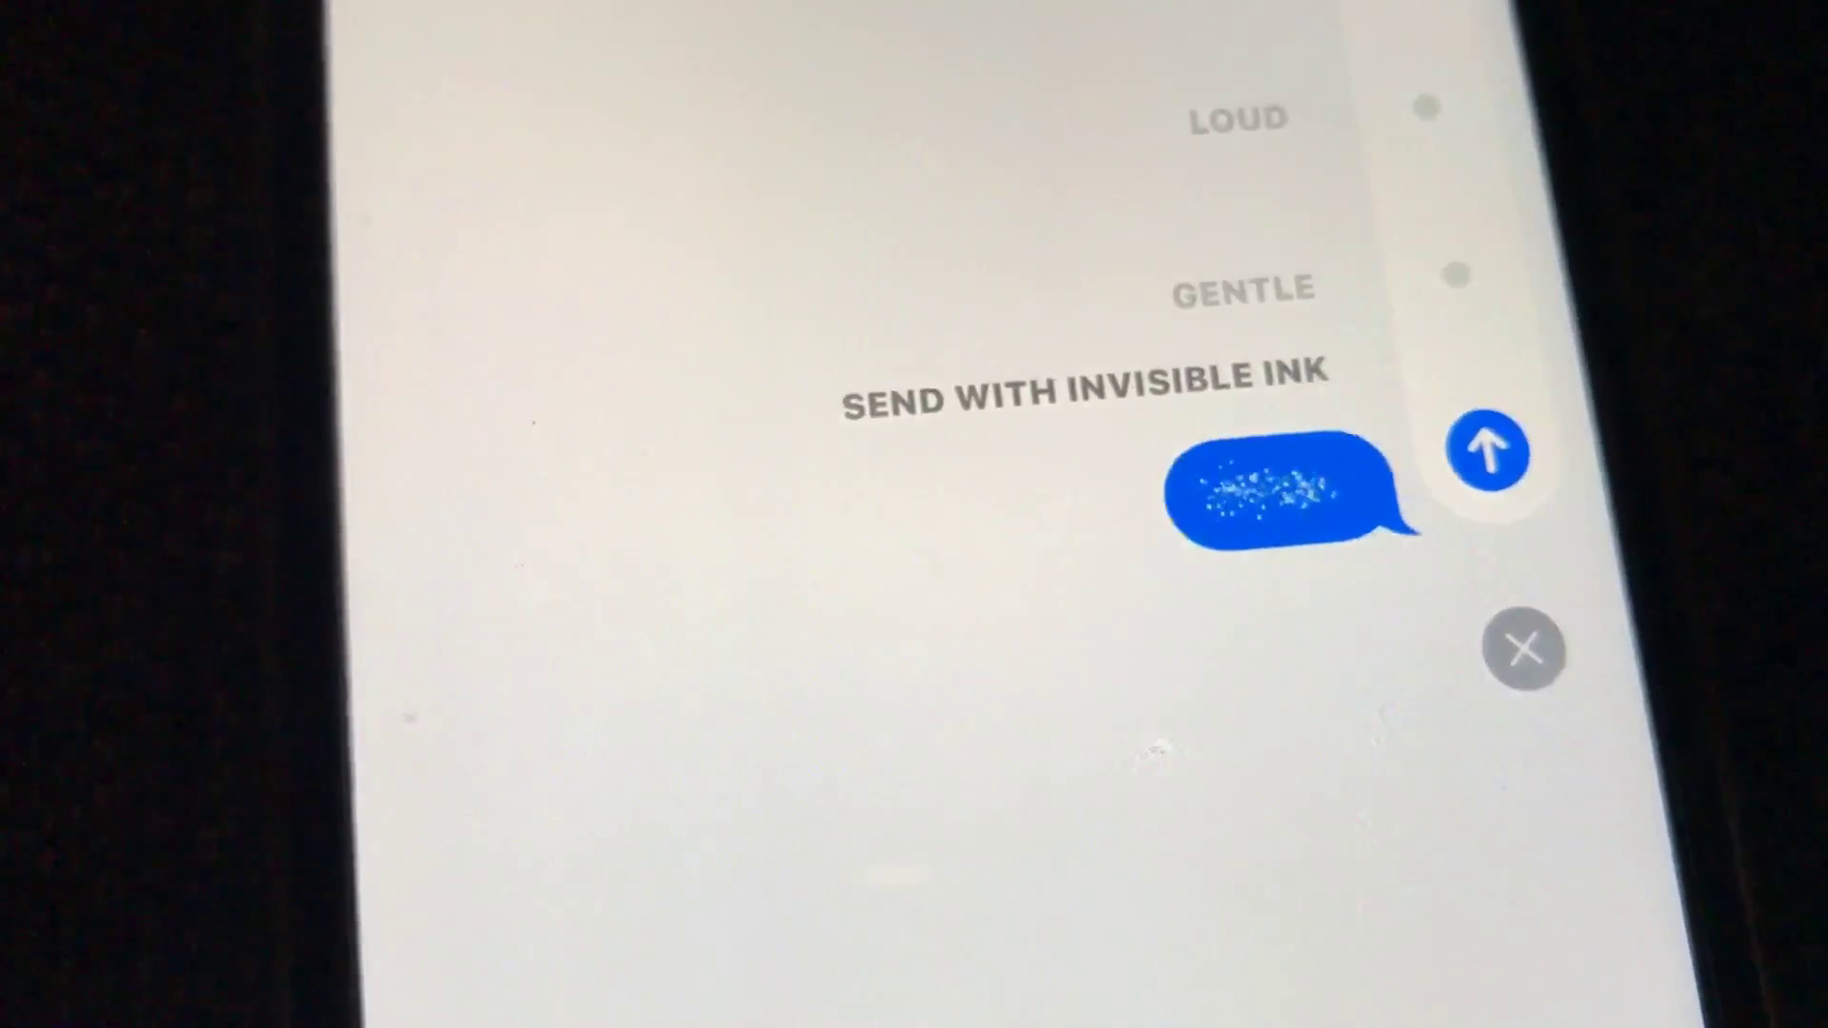